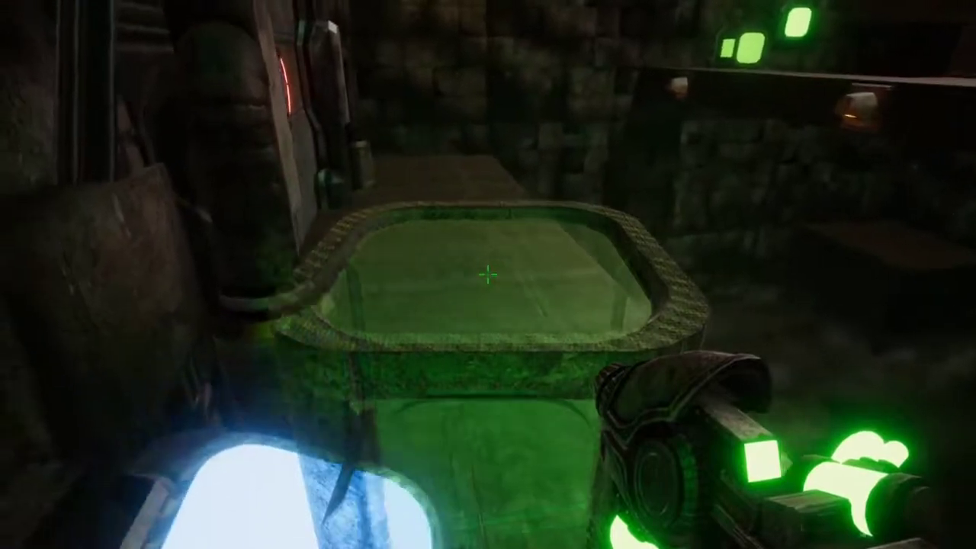
{"action": "mouse_move", "coordinate": [488, 275]}
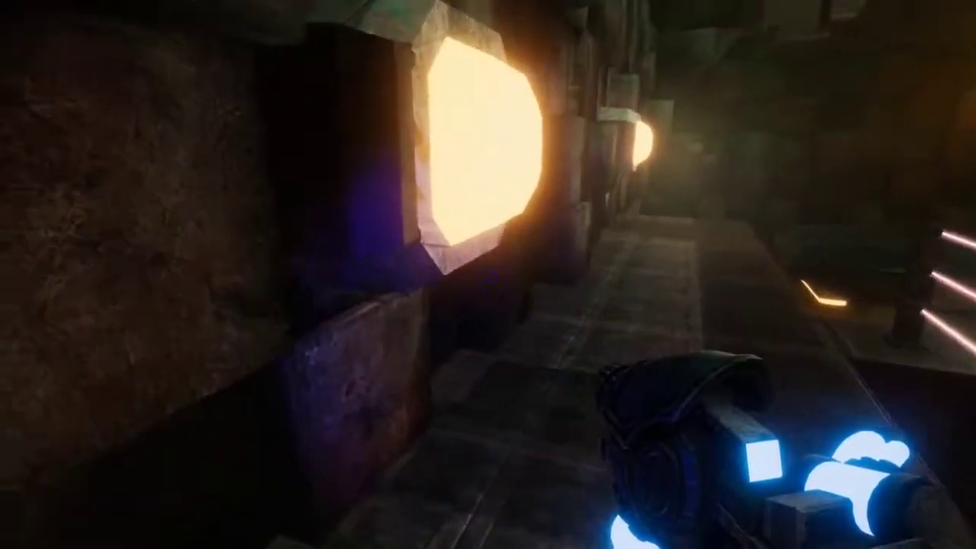
{"action": "mouse_move", "coordinate": [488, 274]}
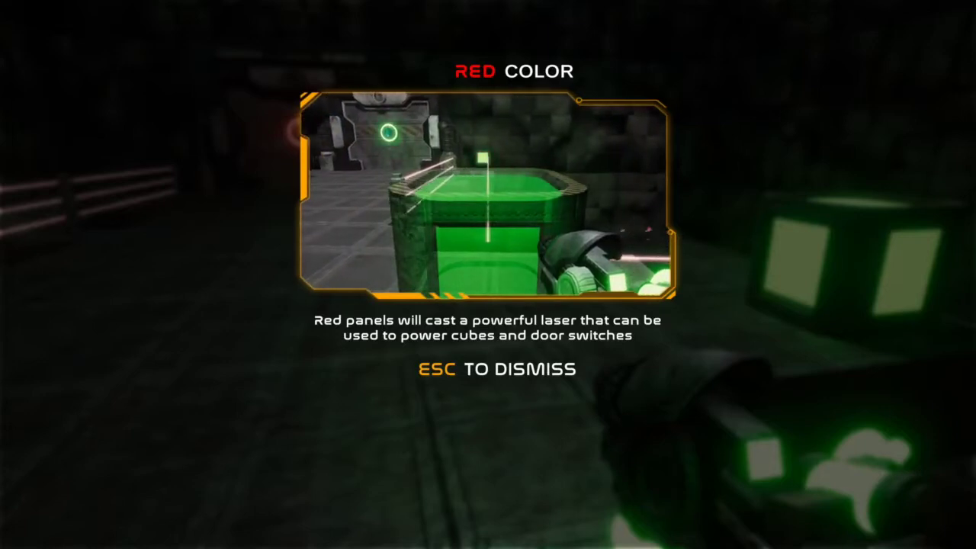
Dismiss the Red Color tip about lasers powering cubes and door switches
{"action": "key", "text": "Escape"}
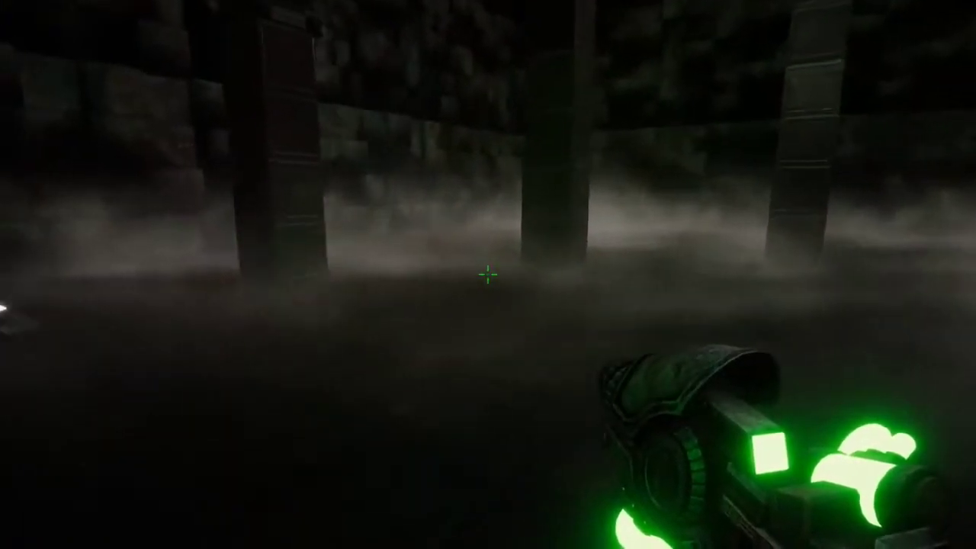
{"action": "mouse_move", "coordinate": [488, 275]}
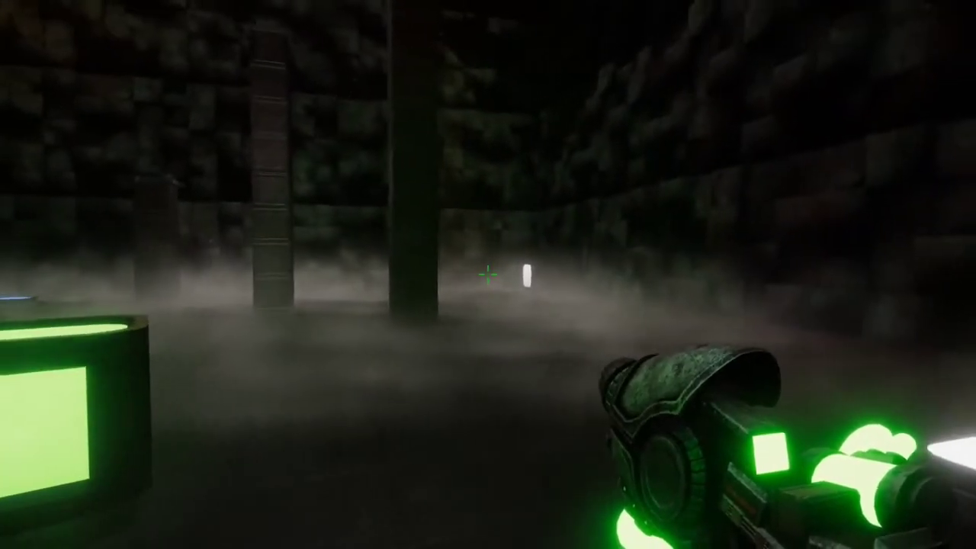
Aim the red laser onto the cube atop the green block, then switch the gun to blue
{"action": "left_click", "coordinate": [488, 275]}
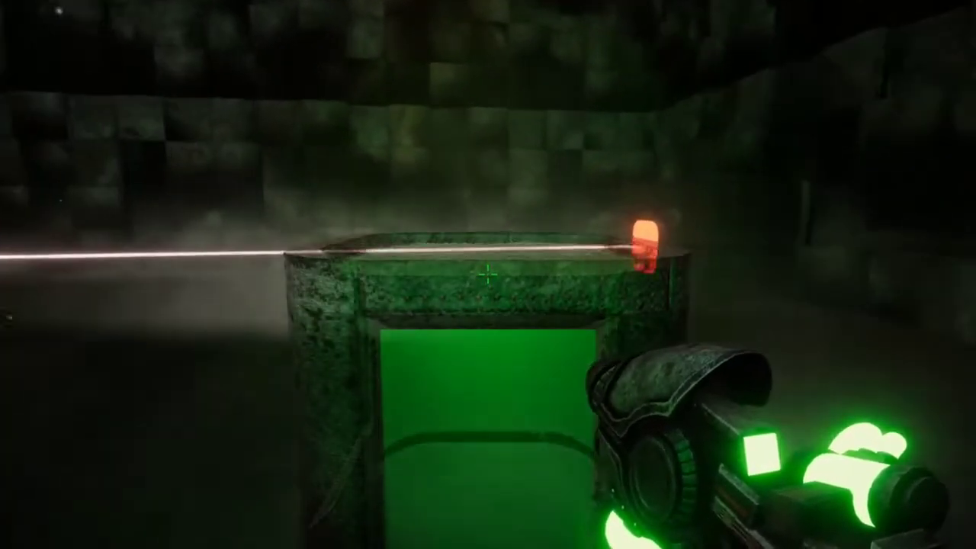
{"action": "left_click", "coordinate": [488, 274]}
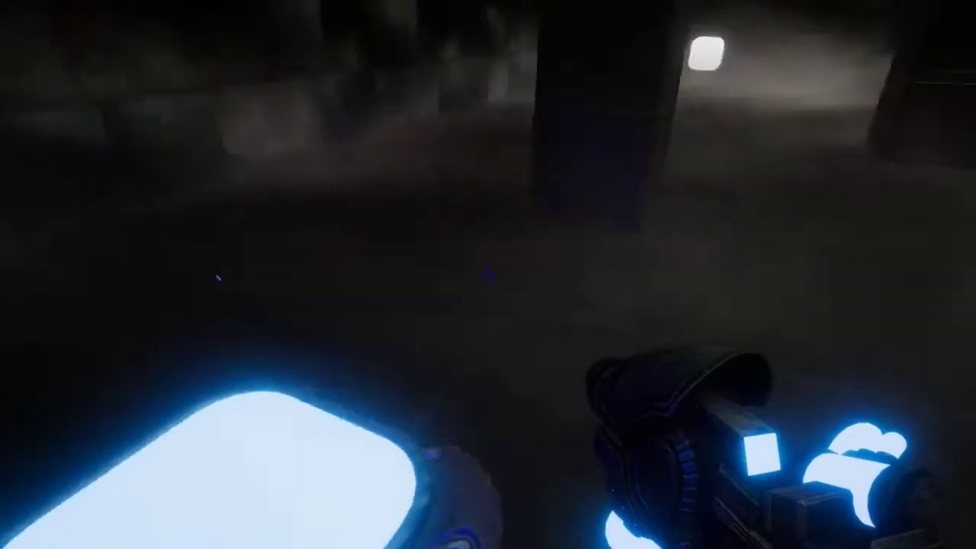
{"action": "mouse_move", "coordinate": [489, 274]}
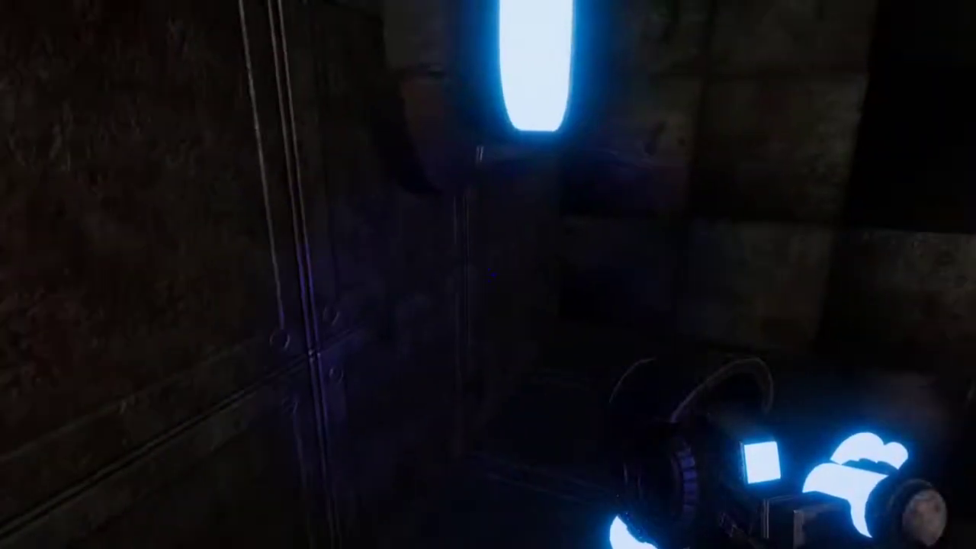
{"action": "mouse_move", "coordinate": [489, 275]}
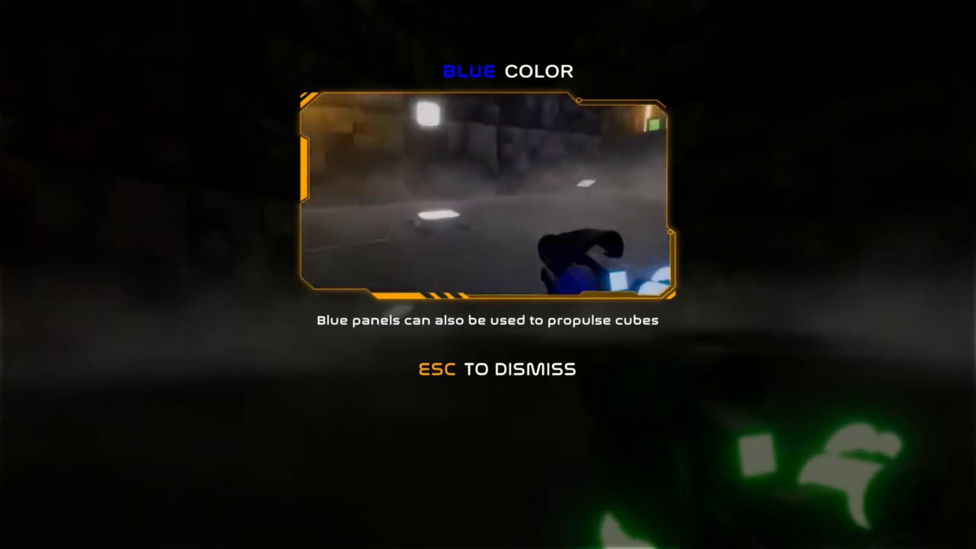
Dismiss the blue colour tip and resume walking toward the green-lit basin
{"action": "key", "text": "Escape"}
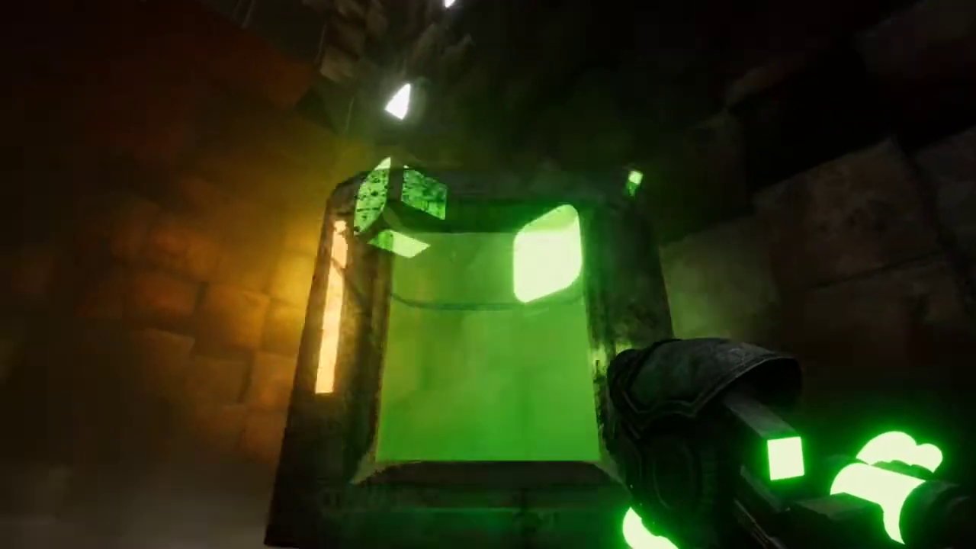
{"action": "mouse_move", "coordinate": [488, 275]}
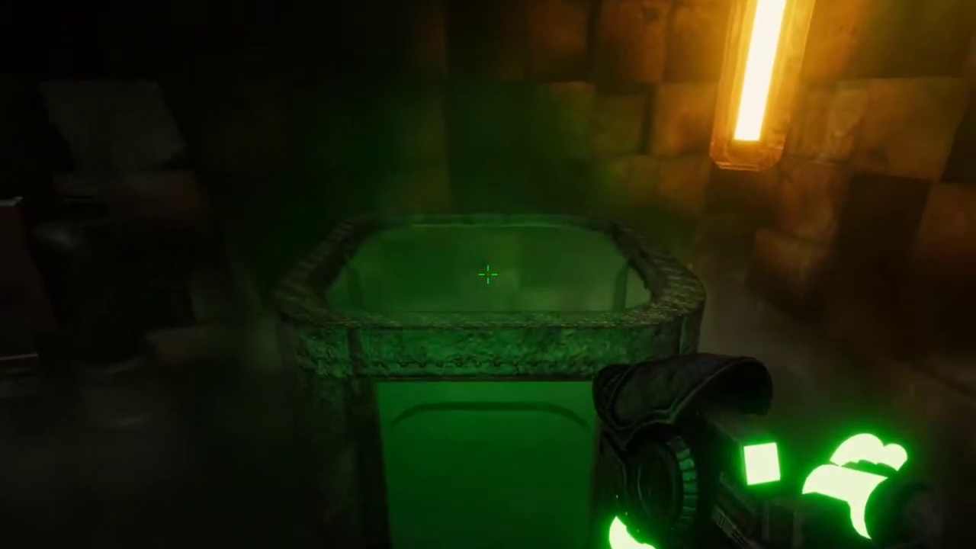
{"action": "mouse_move", "coordinate": [488, 275]}
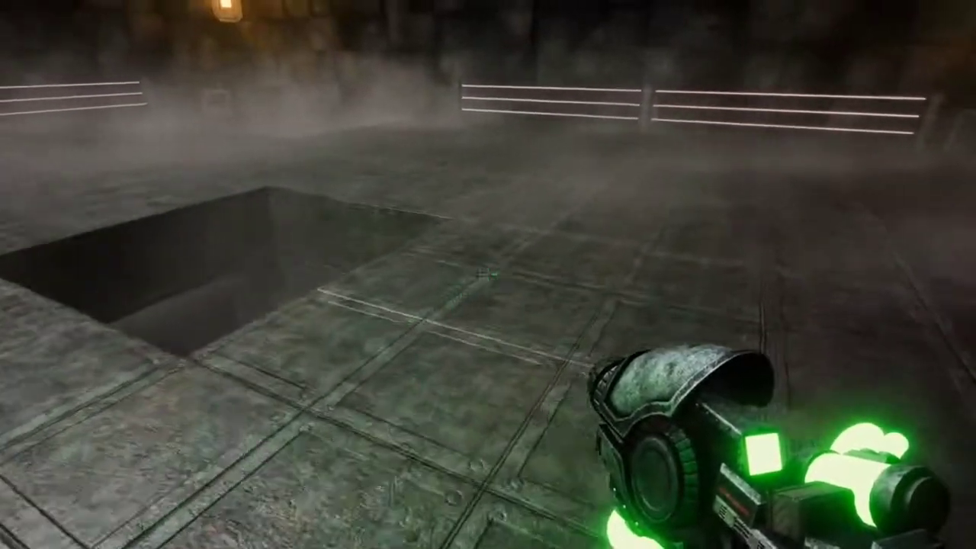
{"action": "mouse_move", "coordinate": [488, 274]}
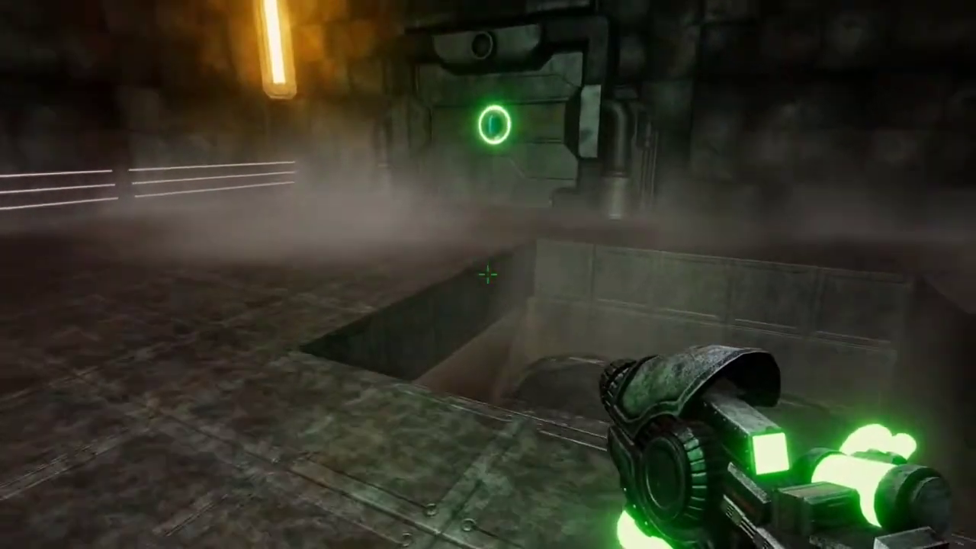
{"action": "mouse_move", "coordinate": [489, 275]}
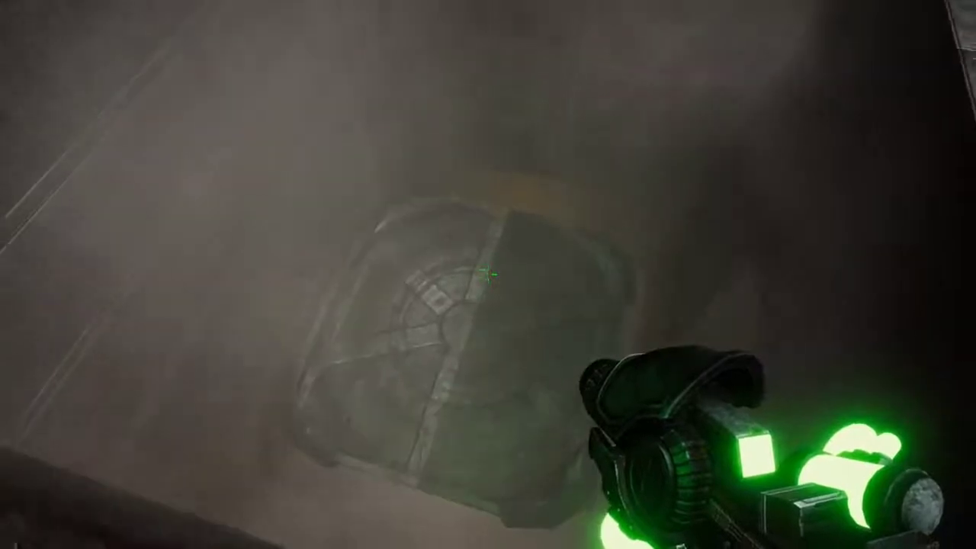
{"action": "mouse_move", "coordinate": [488, 275]}
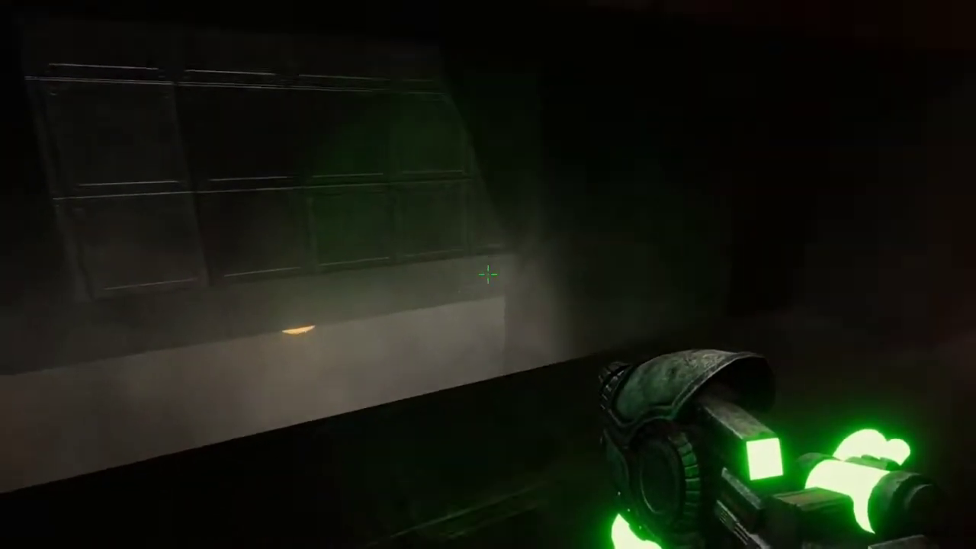
{"action": "mouse_move", "coordinate": [488, 275]}
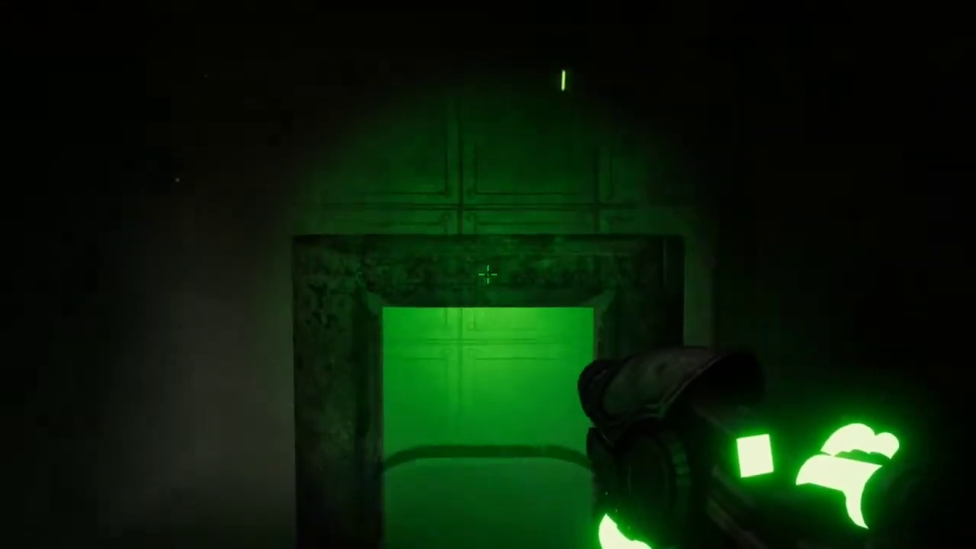
{"action": "mouse_move", "coordinate": [488, 275]}
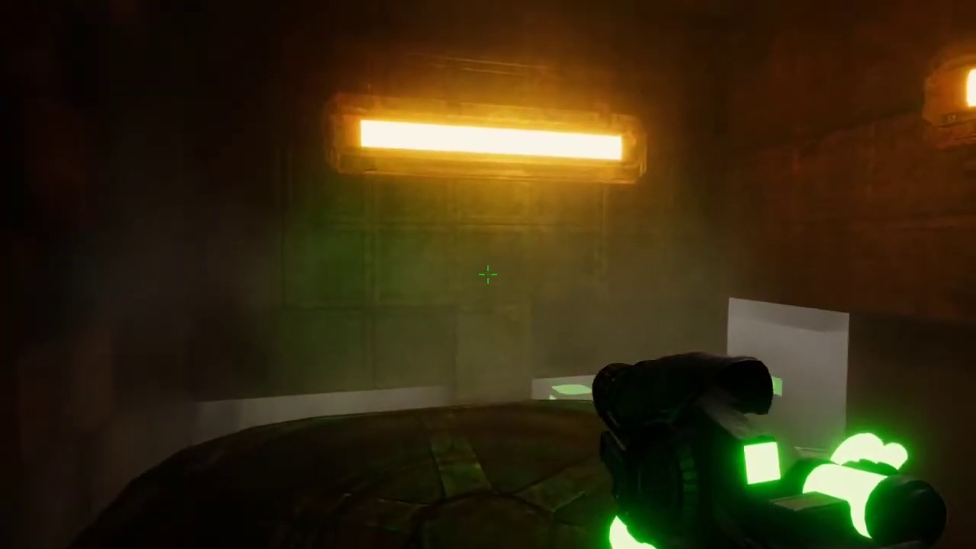
Paint the panel green from the mossy ledge so the laser strikes it
{"action": "left_click", "coordinate": [488, 275]}
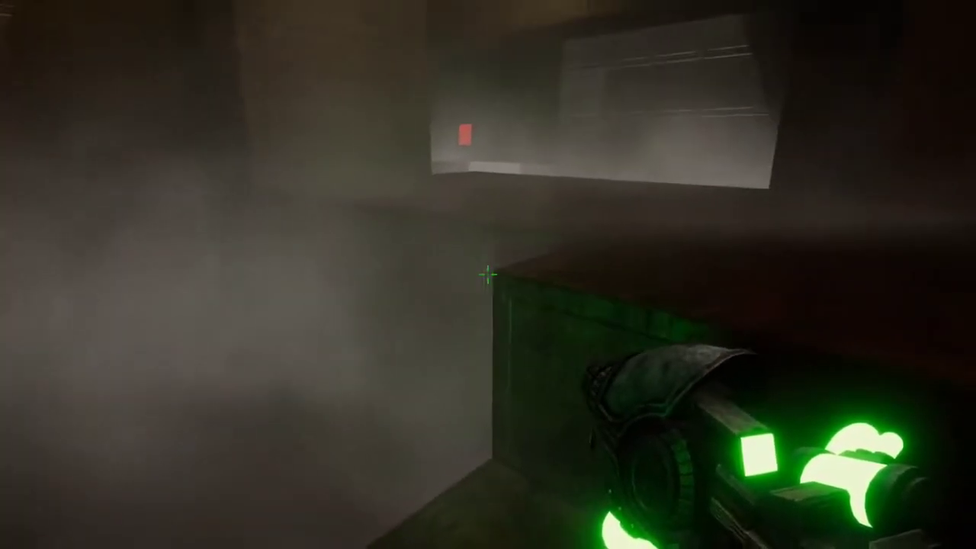
{"action": "left_click", "coordinate": [488, 275]}
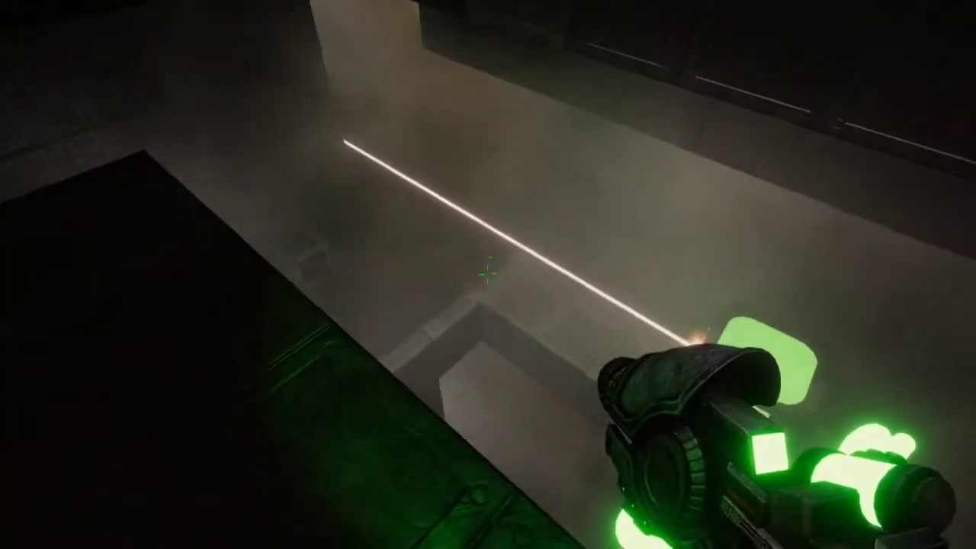